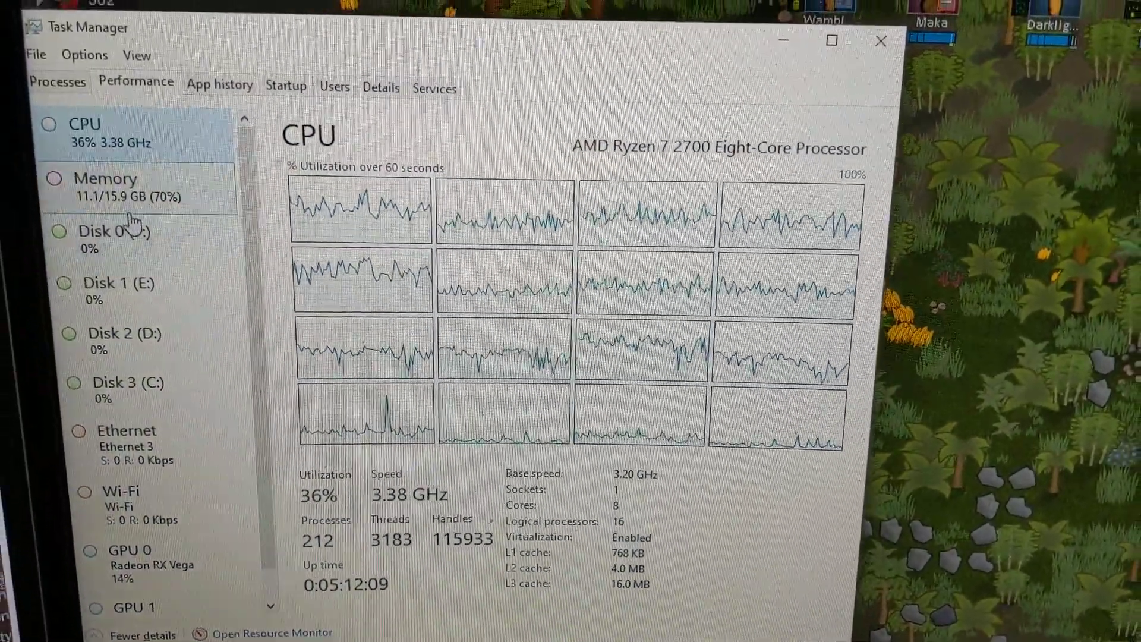
click(107, 179)
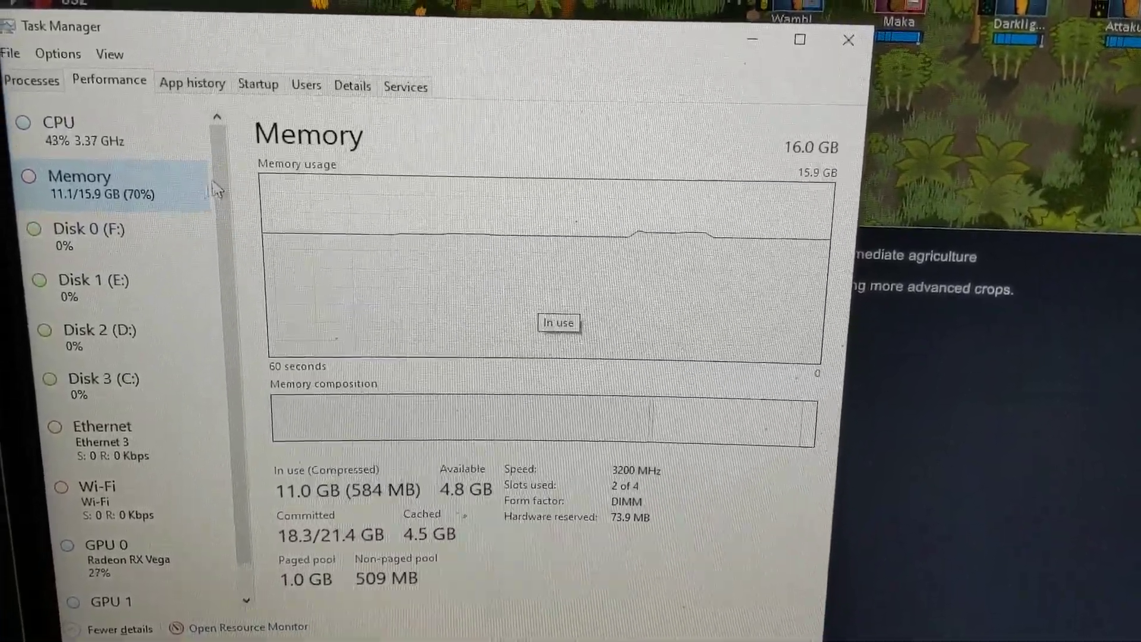
click(57, 122)
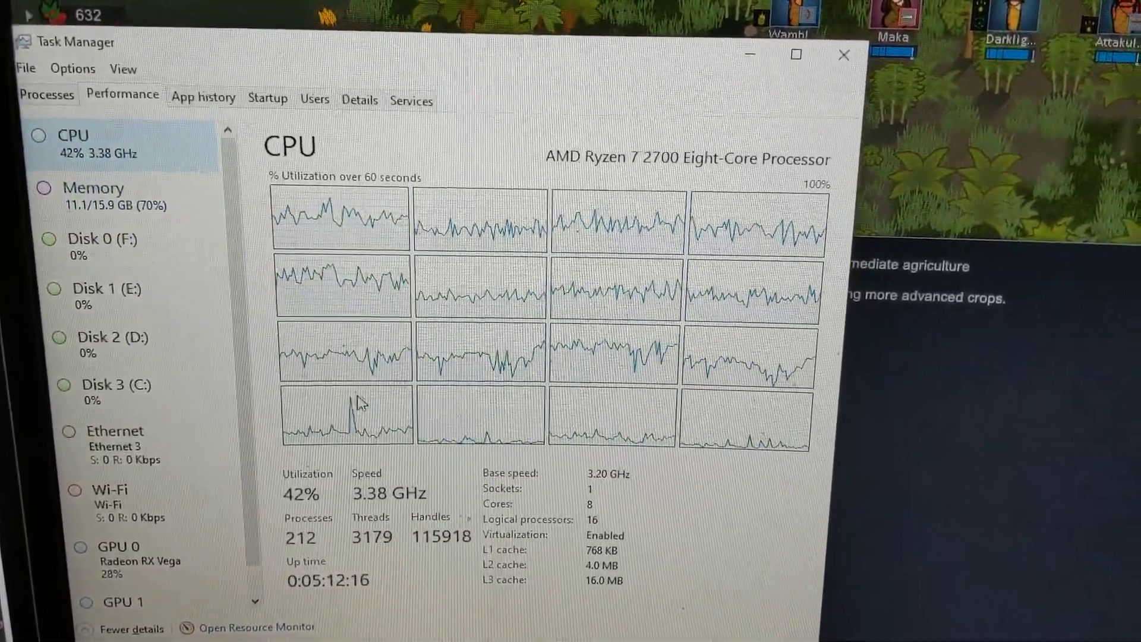